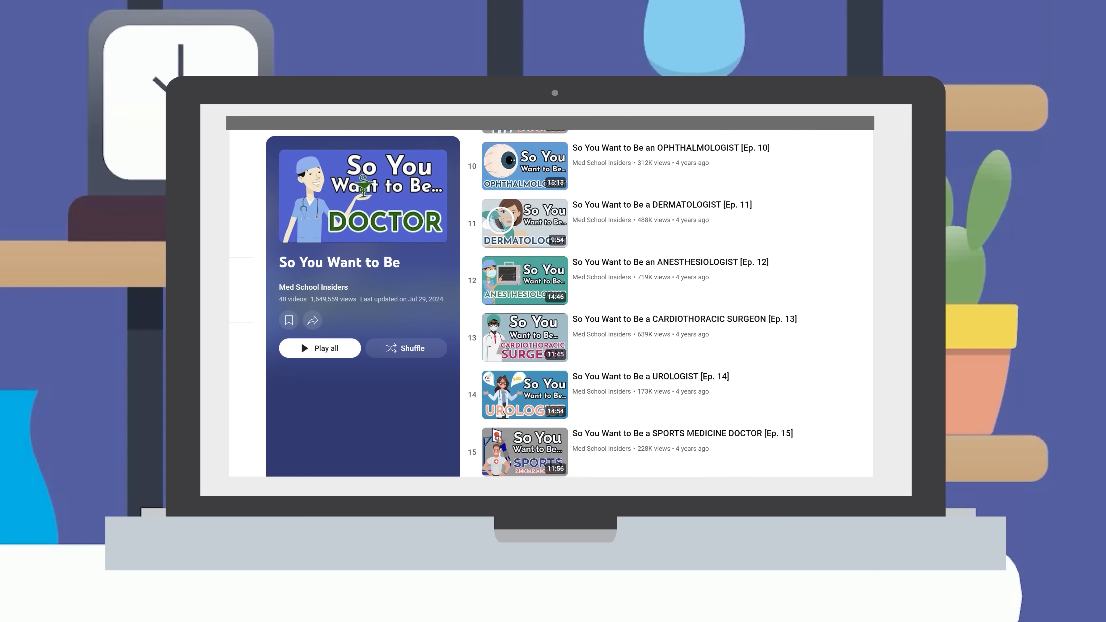
scroll("down", 3)
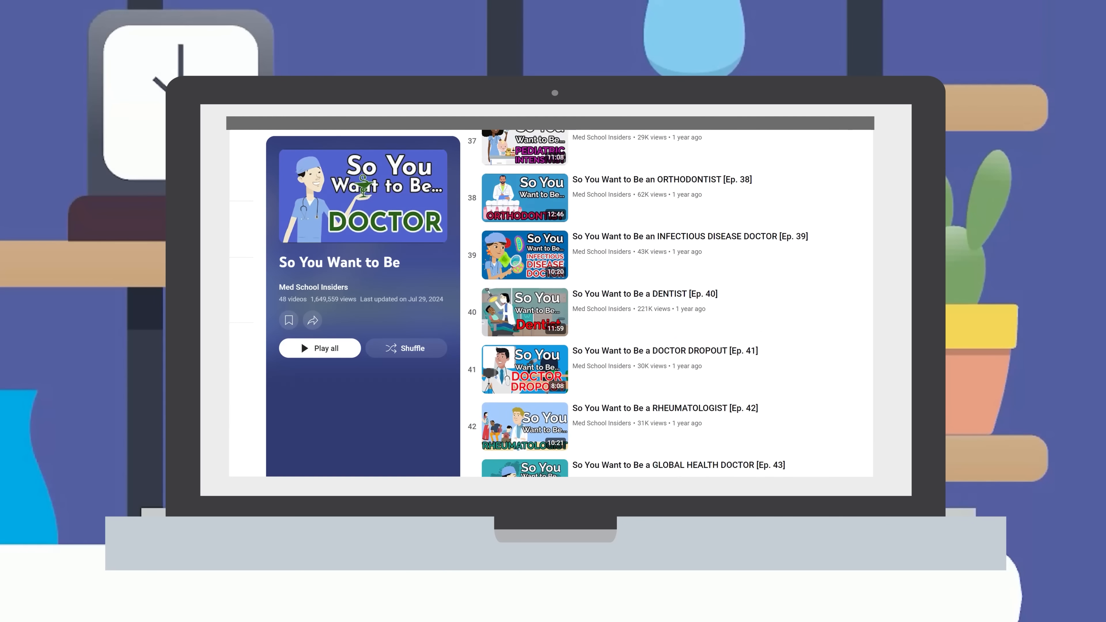
scroll("down", 3)
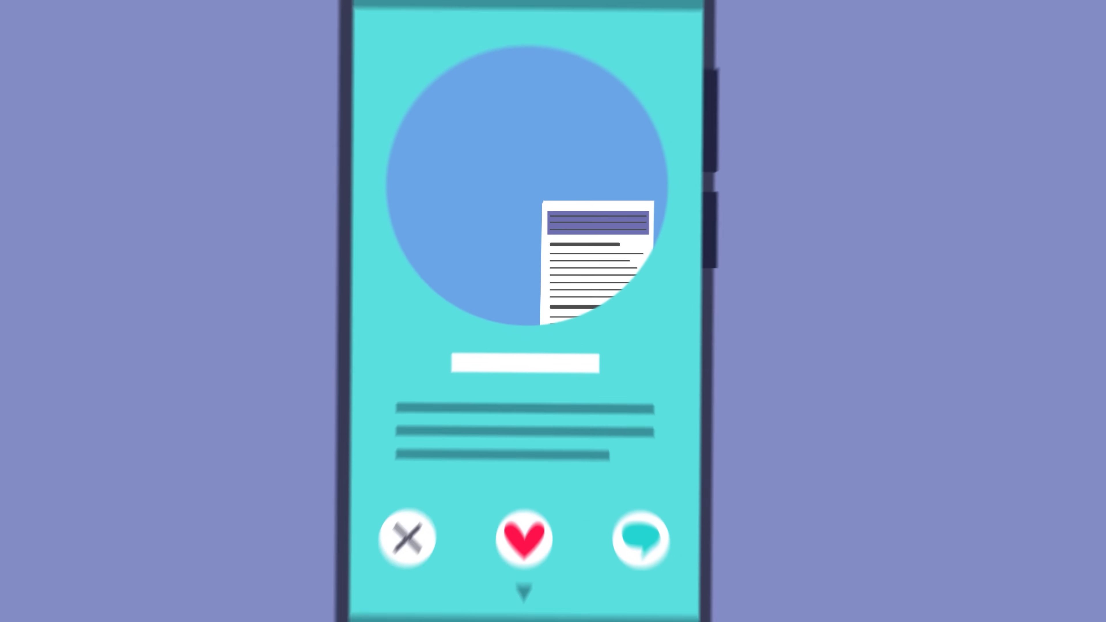
left_click(525, 480)
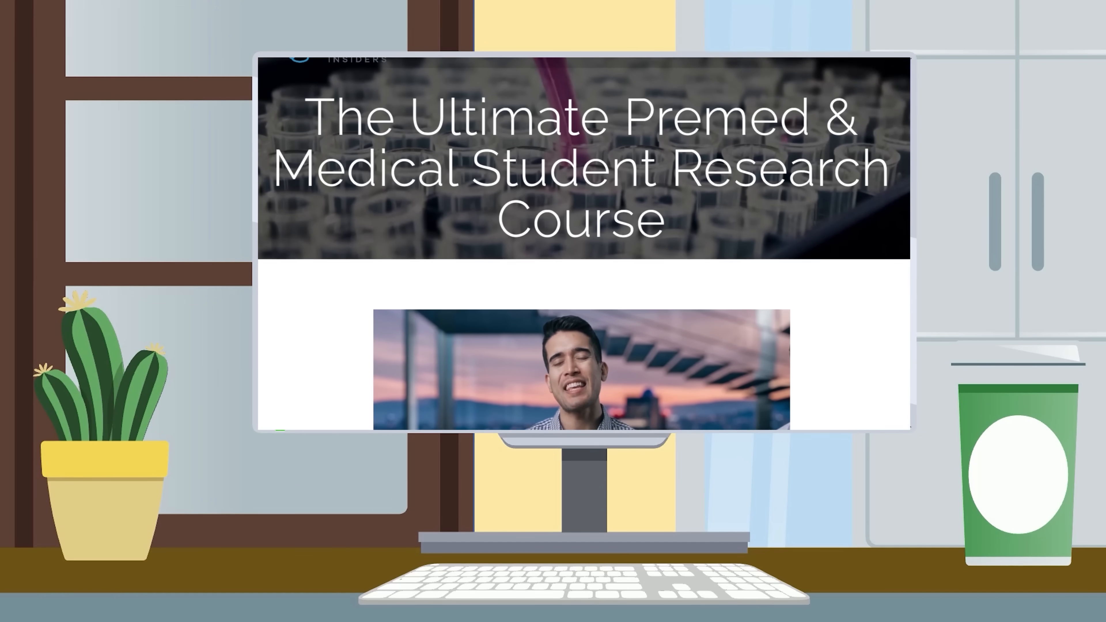
scroll("down", 3)
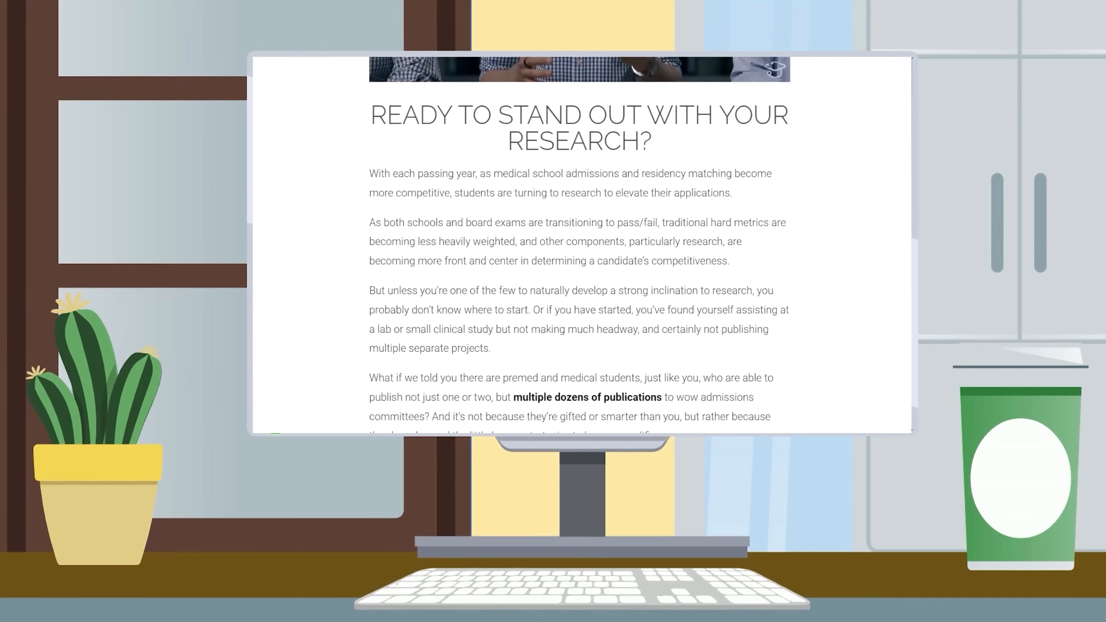
scroll("down", 3)
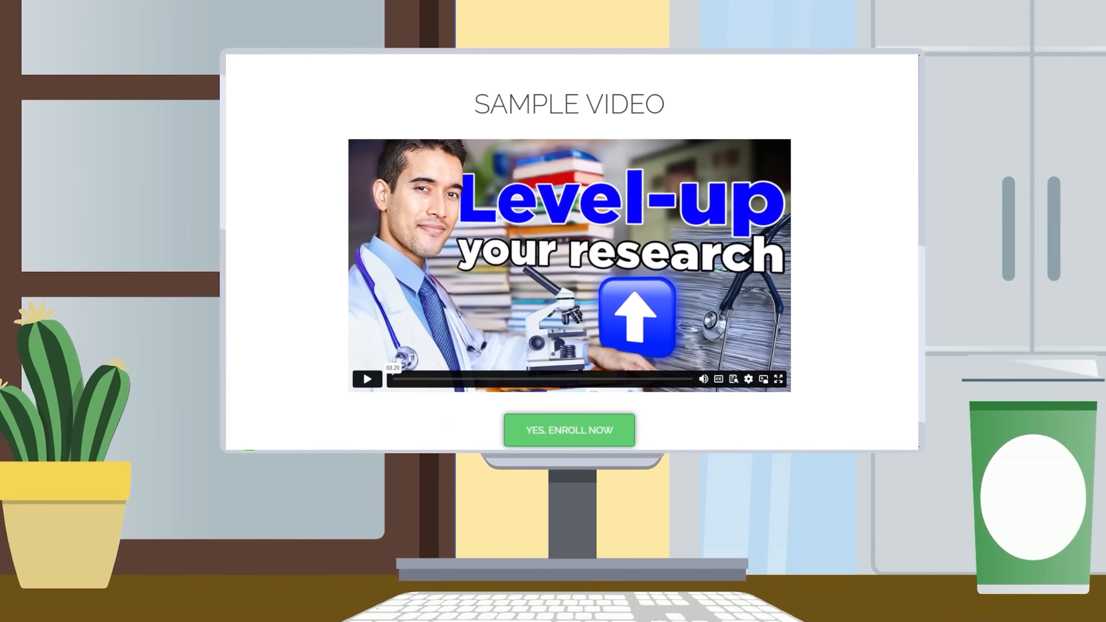
scroll("down", 3)
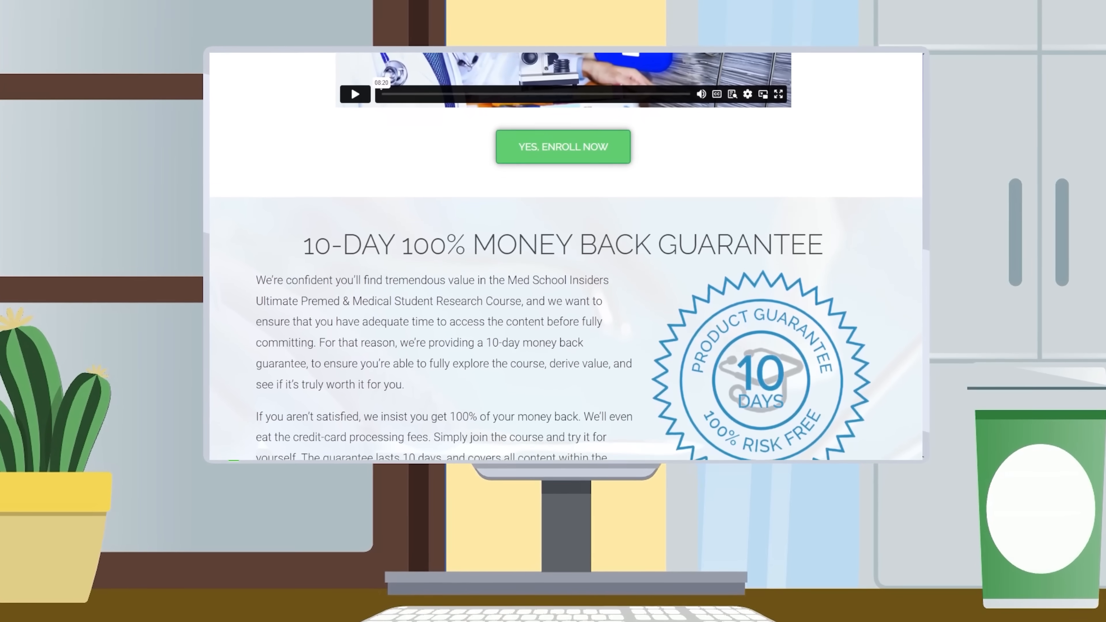
scroll("down", 3)
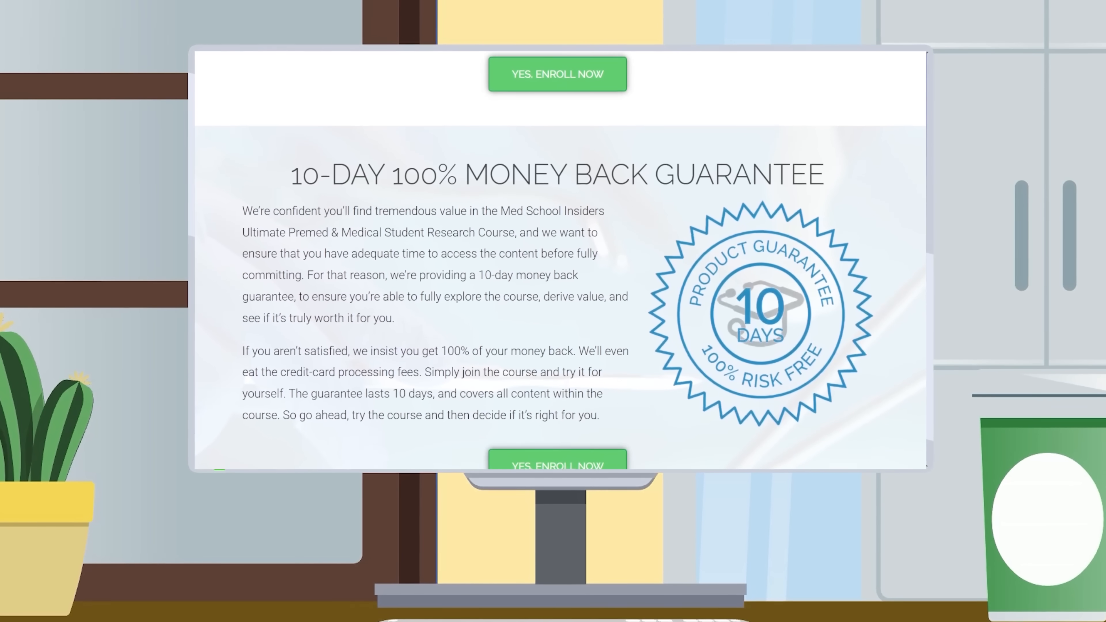